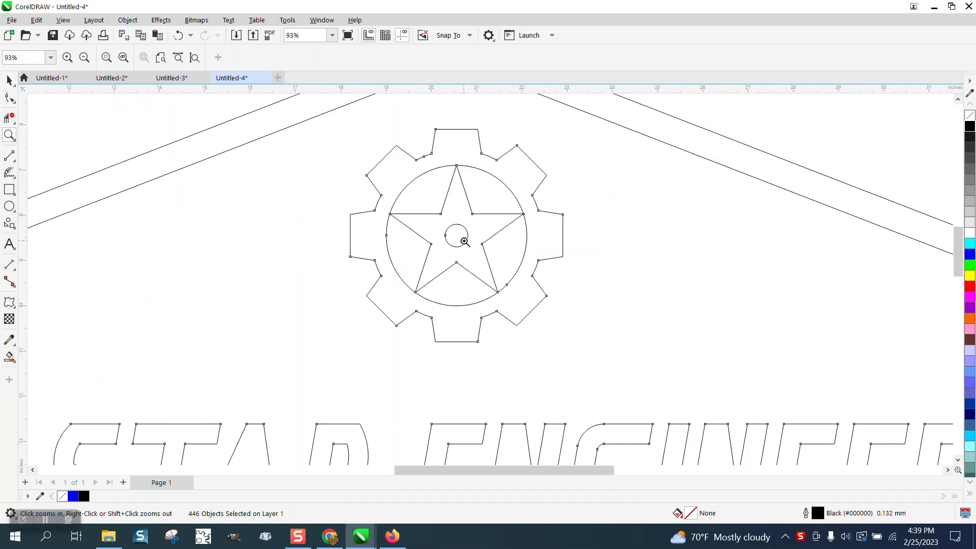
# Zoom into the badge corner and STAR letter joints to look for gaps in the outlines
pyautogui.click(106, 57)
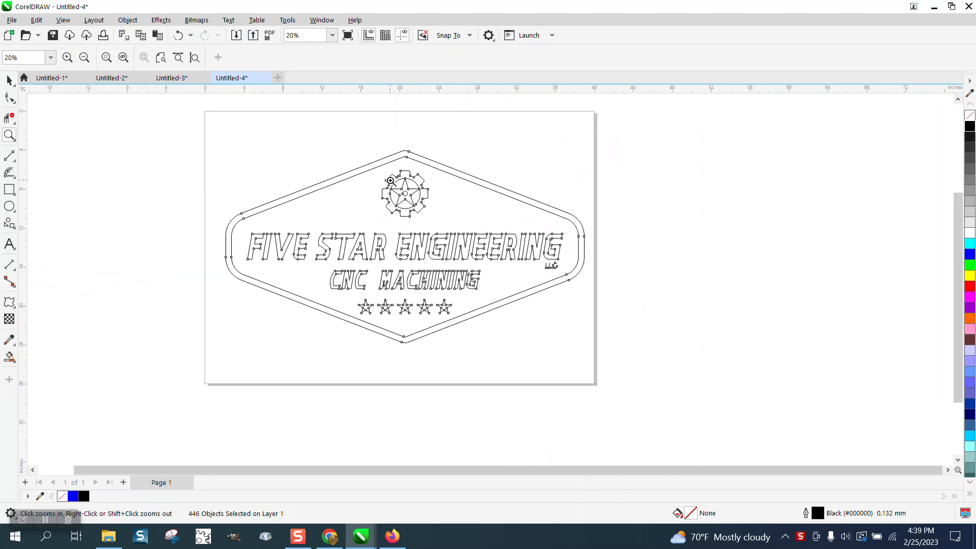
pyautogui.click(440, 158)
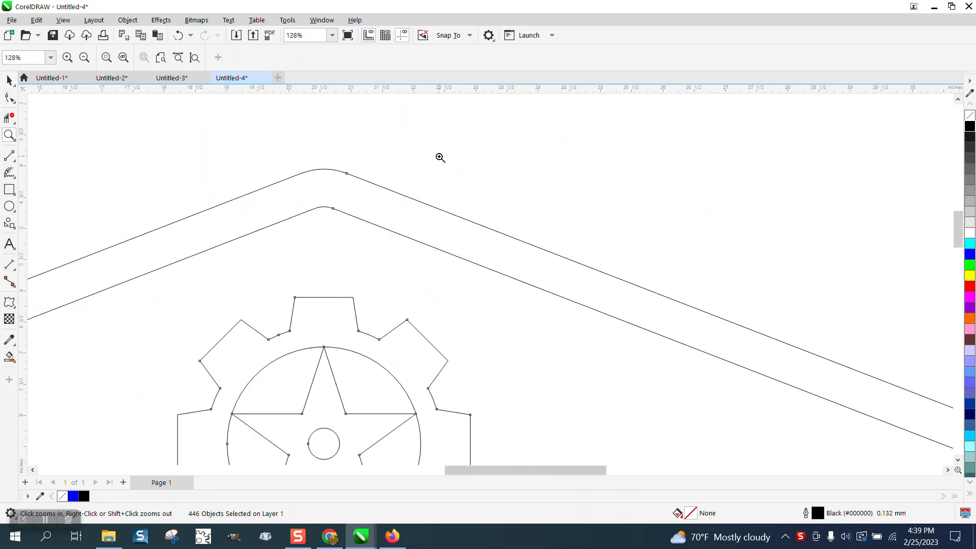
pyautogui.click(440, 158)
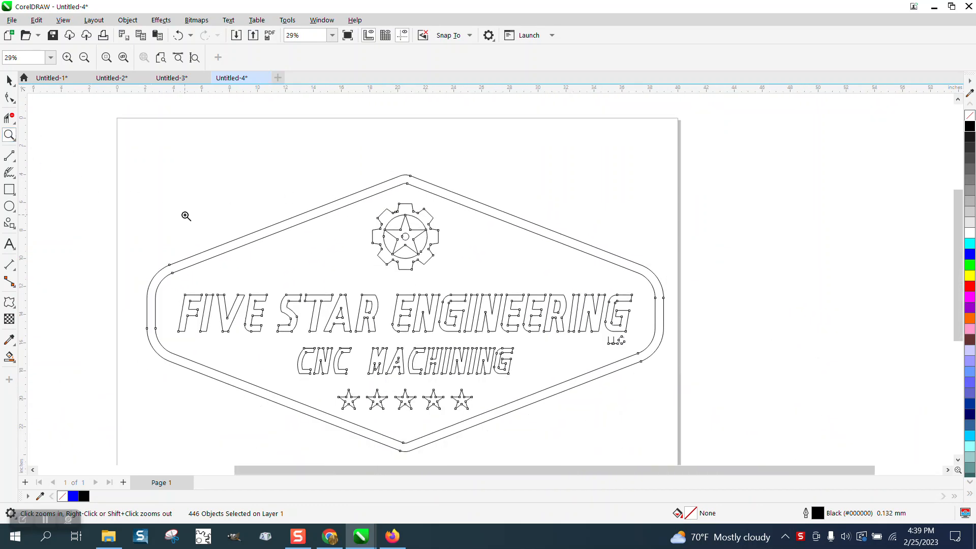
pyautogui.moveTo(347, 301)
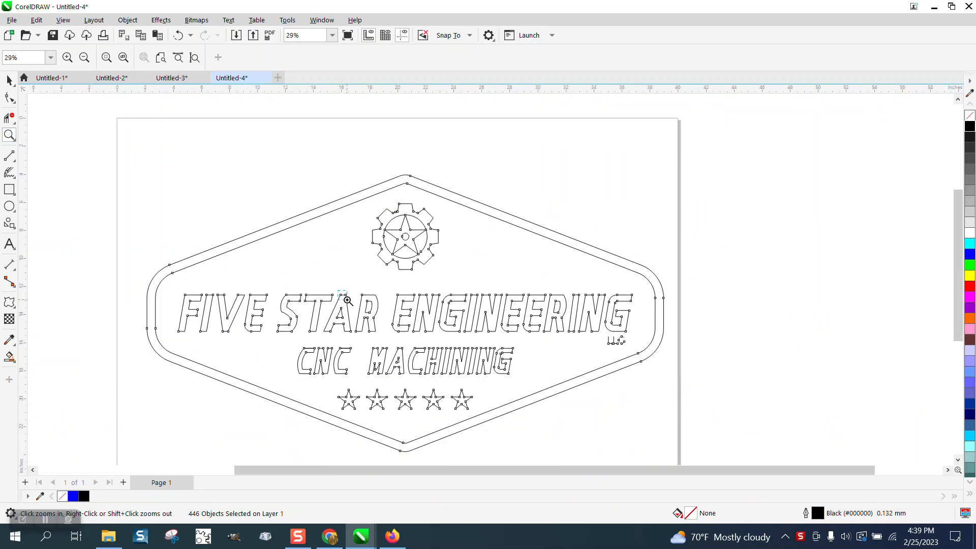
pyautogui.click(347, 301)
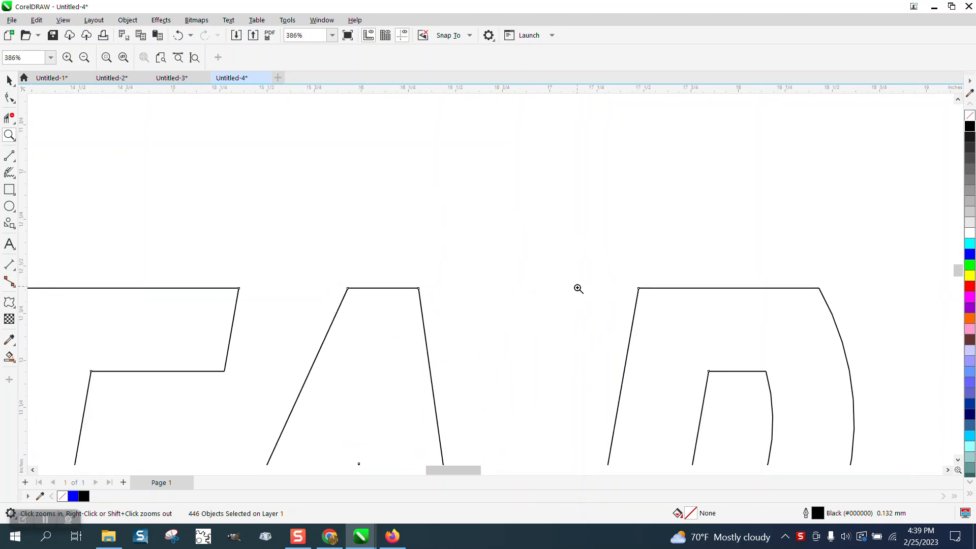
pyautogui.click(579, 287)
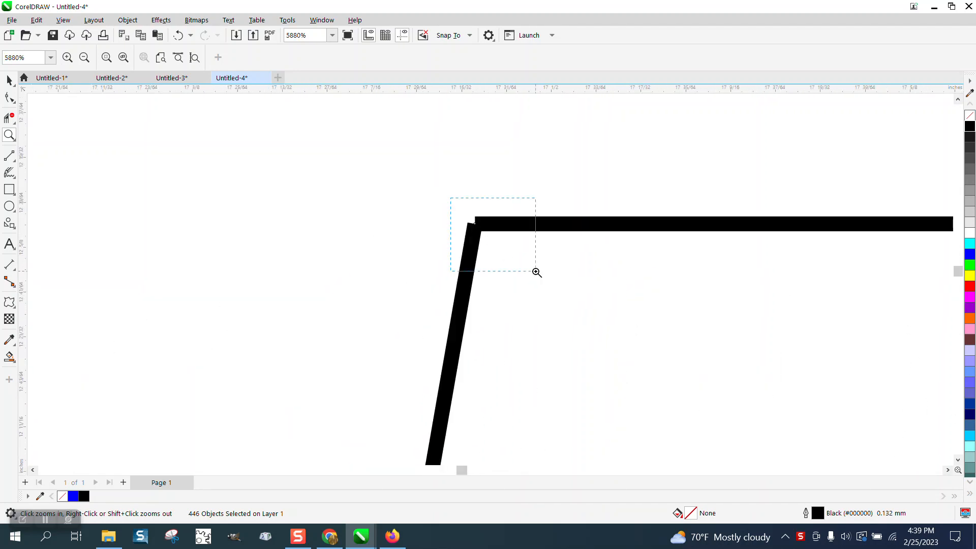
pyautogui.click(536, 272)
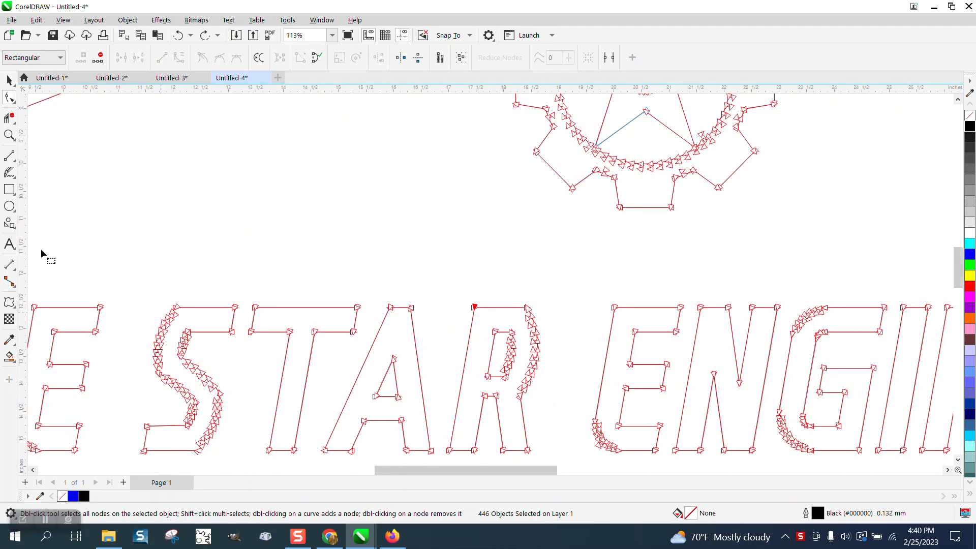
# Pick the tool for drawing a rectangle around the S of STAR
pyautogui.click(11, 136)
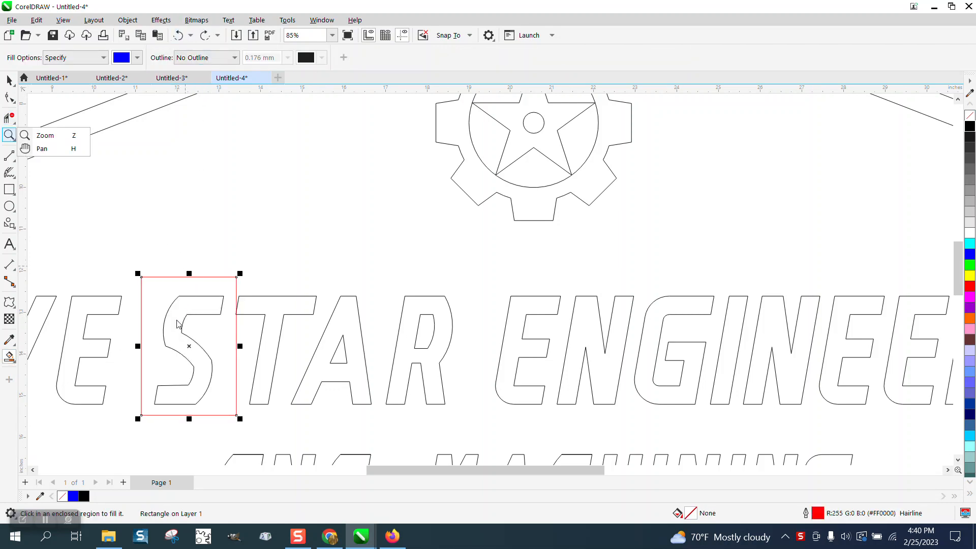
pyautogui.click(45, 135)
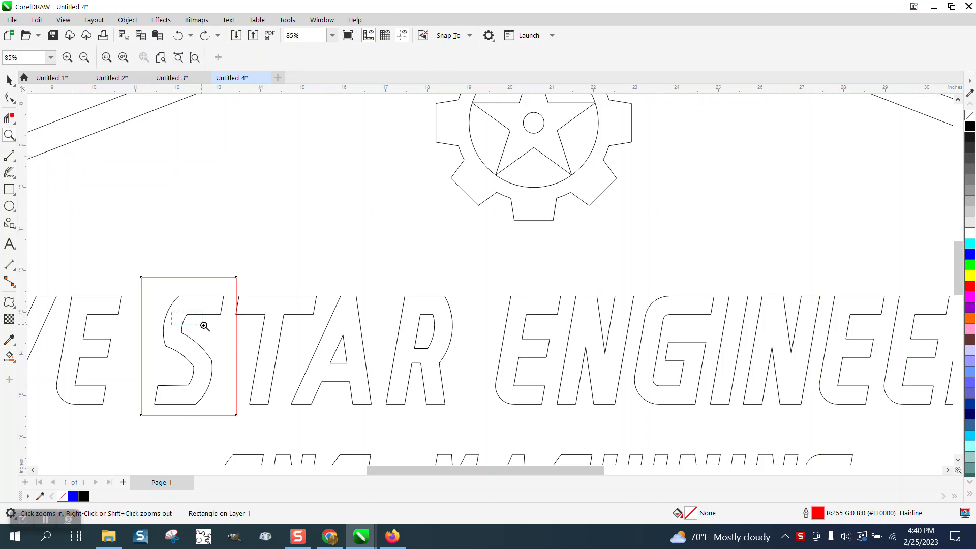
pyautogui.click(204, 326)
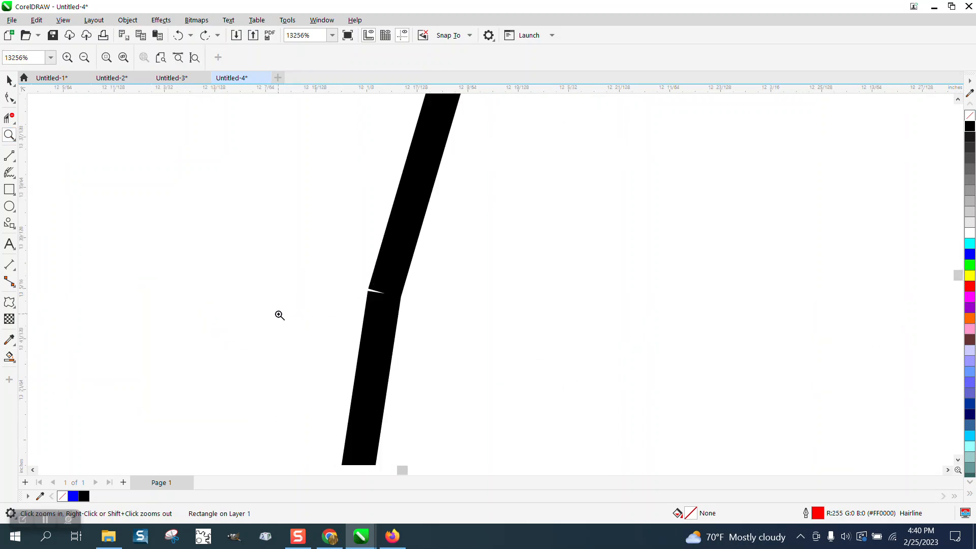
pyautogui.rightClick(280, 315)
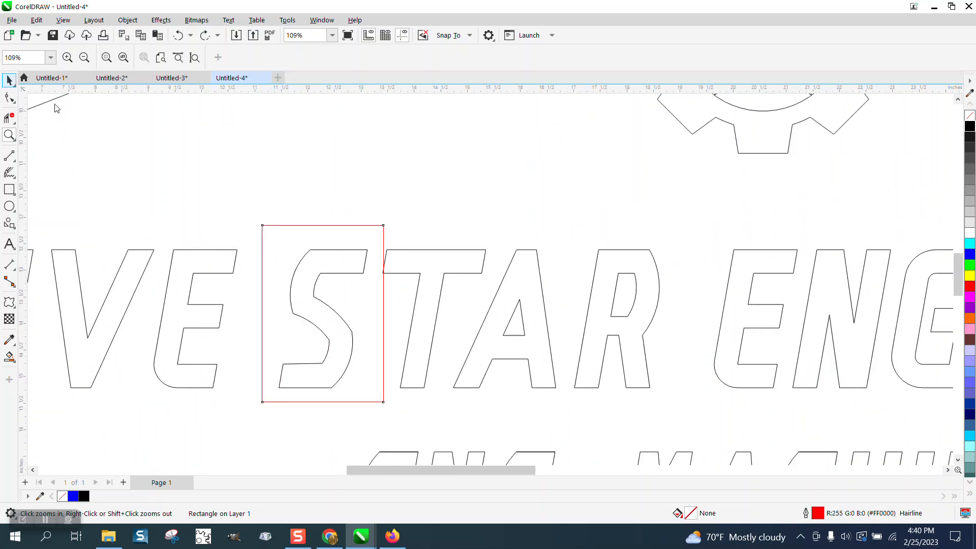
pyautogui.click(322, 313)
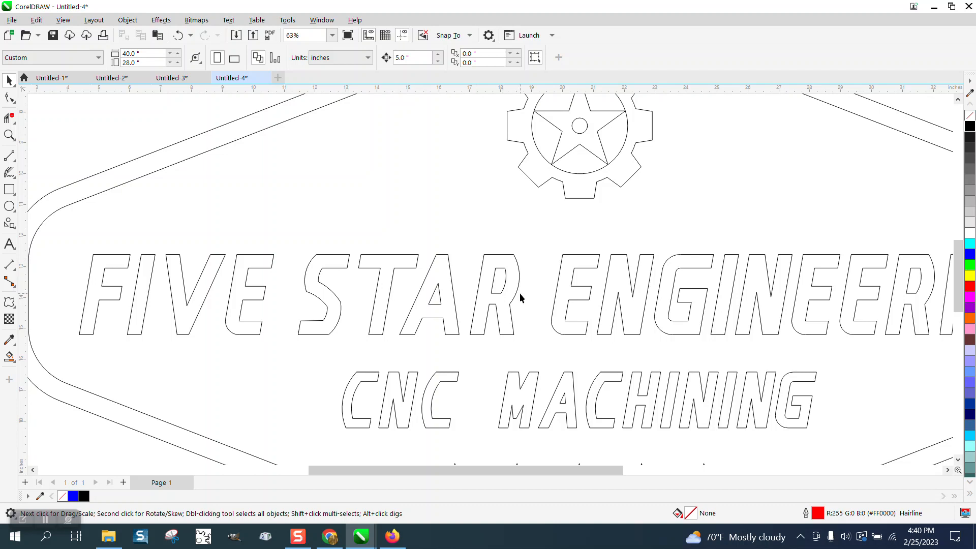
pyautogui.moveTo(222, 320)
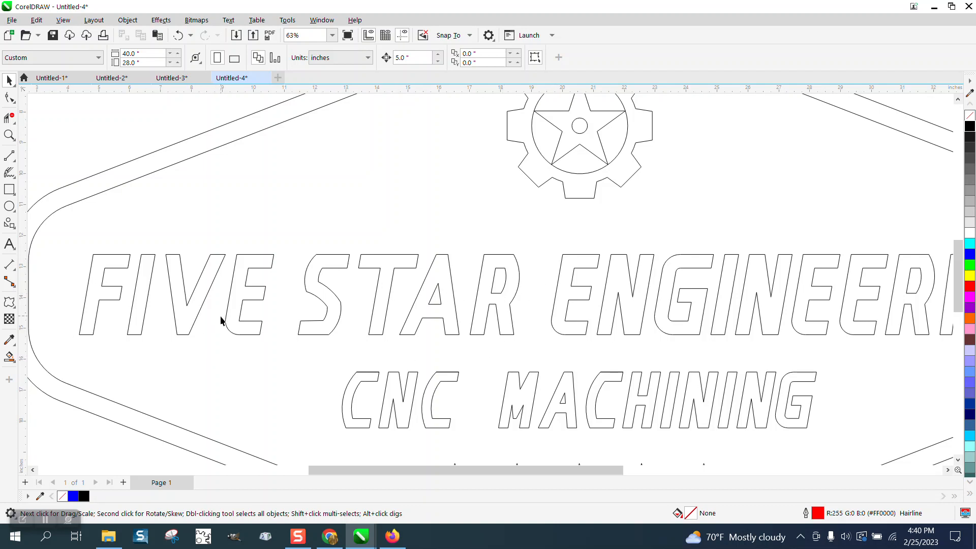
pyautogui.moveTo(787, 337)
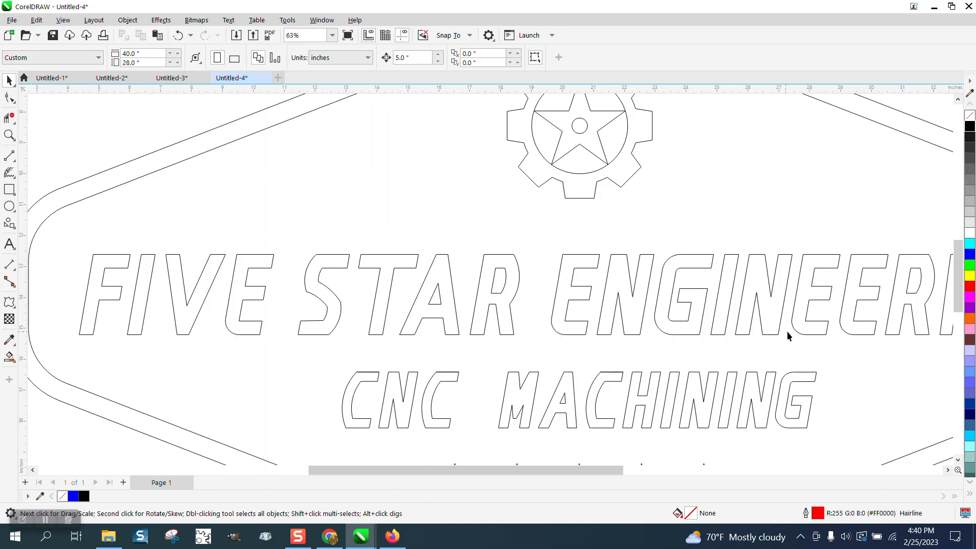
# Zoom in on the small LLC lettering of the badge
pyautogui.scroll(-3)
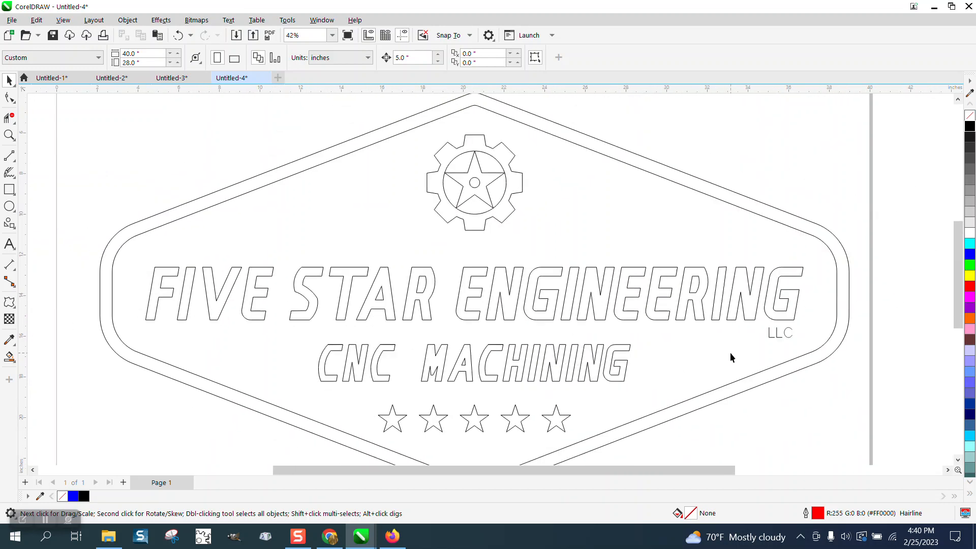
pyautogui.click(10, 135)
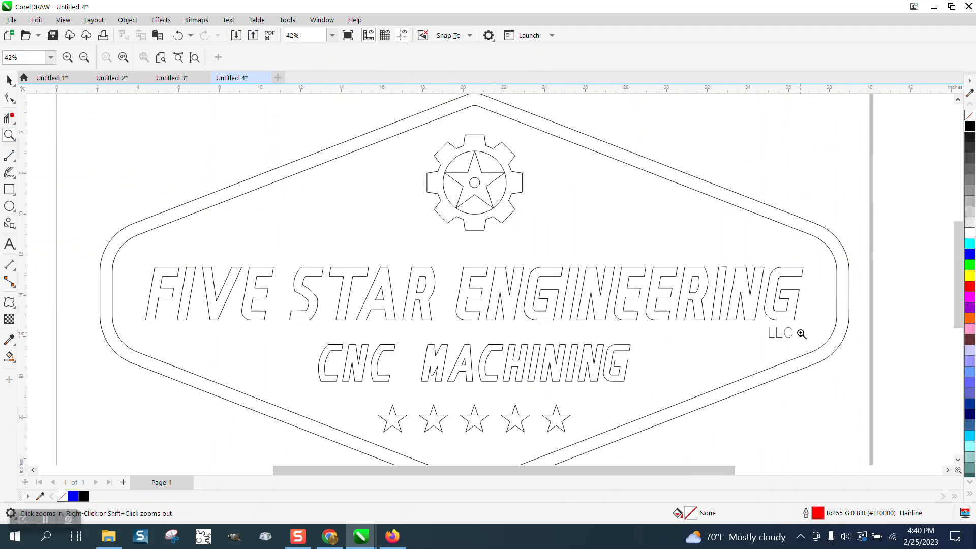
pyautogui.click(803, 335)
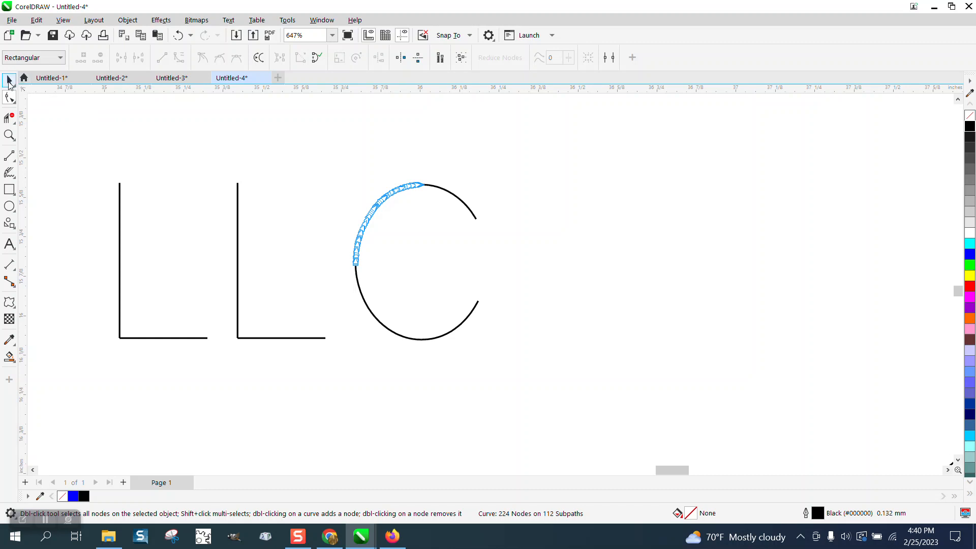
pyautogui.click(9, 82)
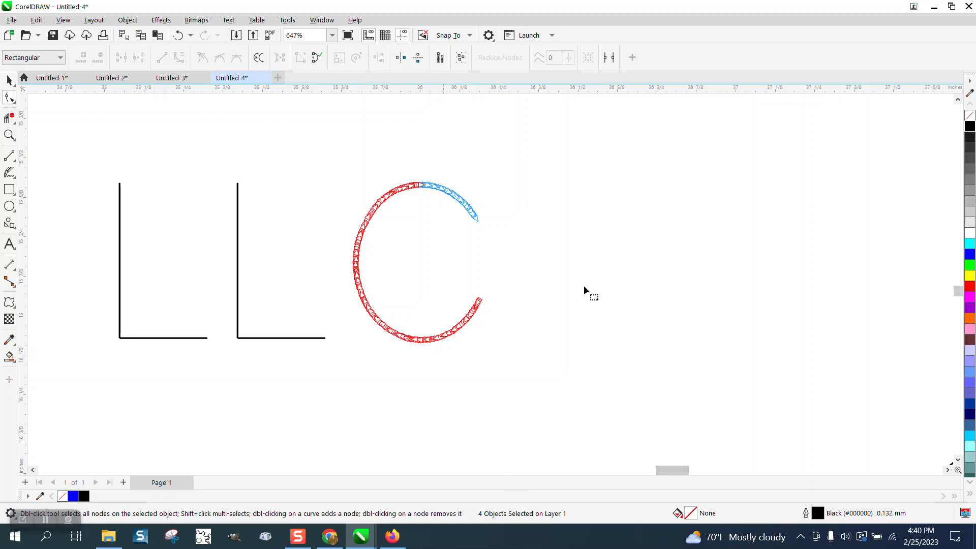
pyautogui.moveTo(510, 305)
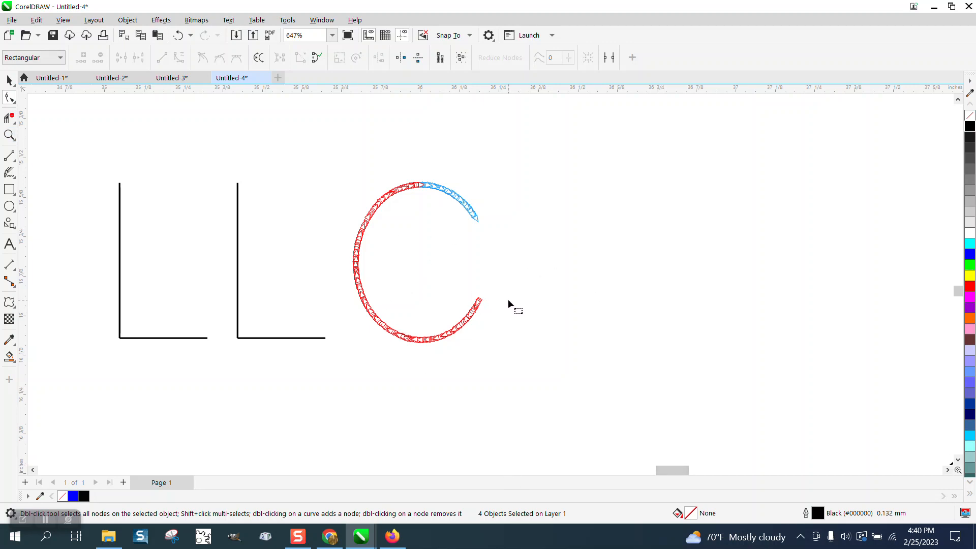
pyautogui.moveTo(207, 254)
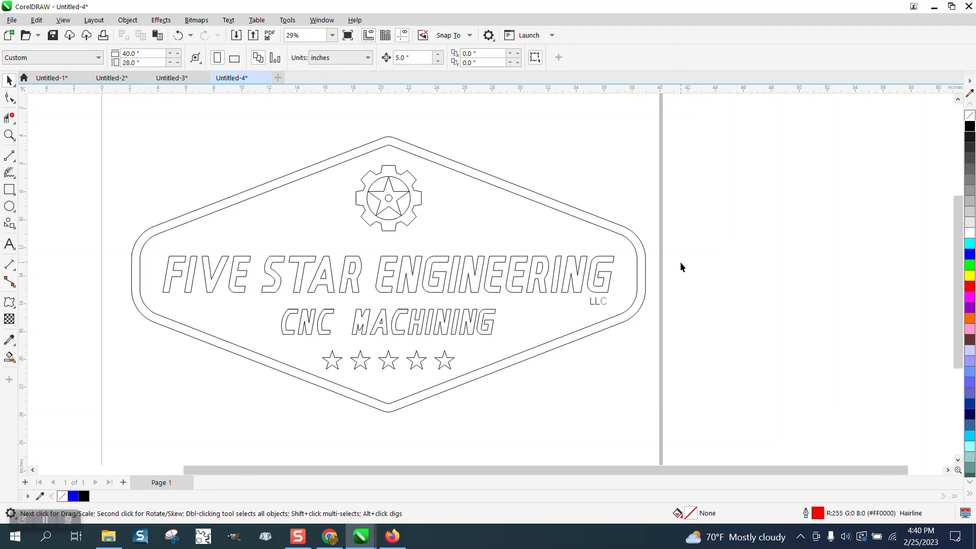
# Select all 446 logo objects and every node on them with the Shape tool
pyautogui.scroll(-3)
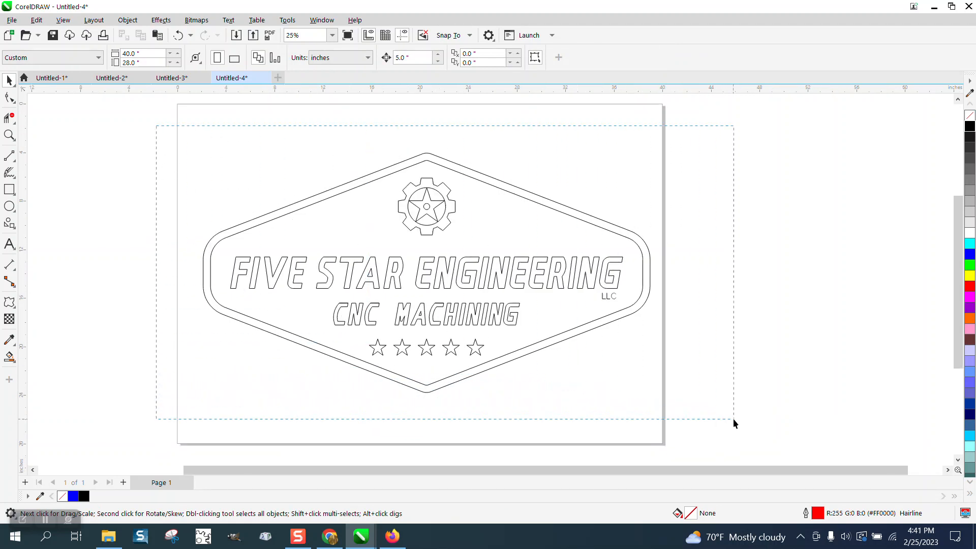
pyautogui.press('ctrl+a')
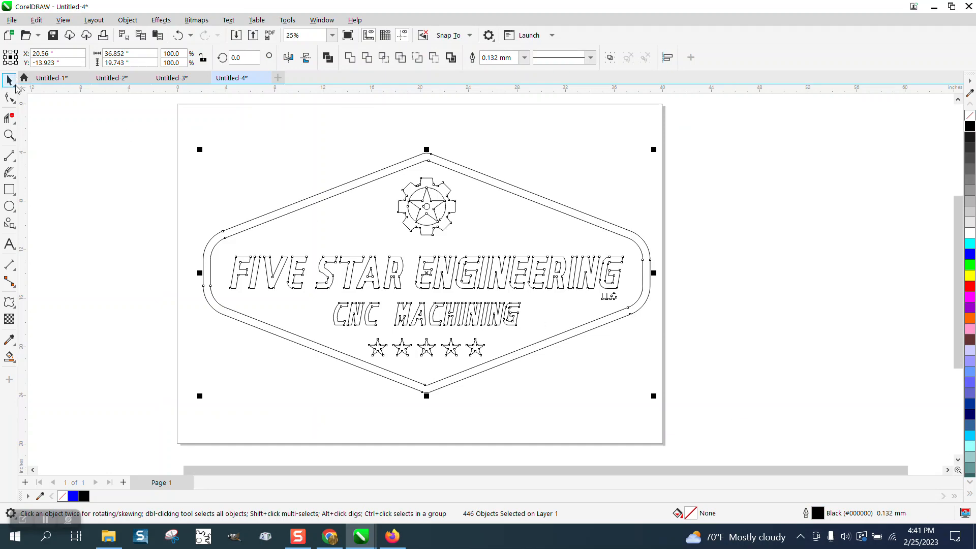
pyautogui.click(9, 101)
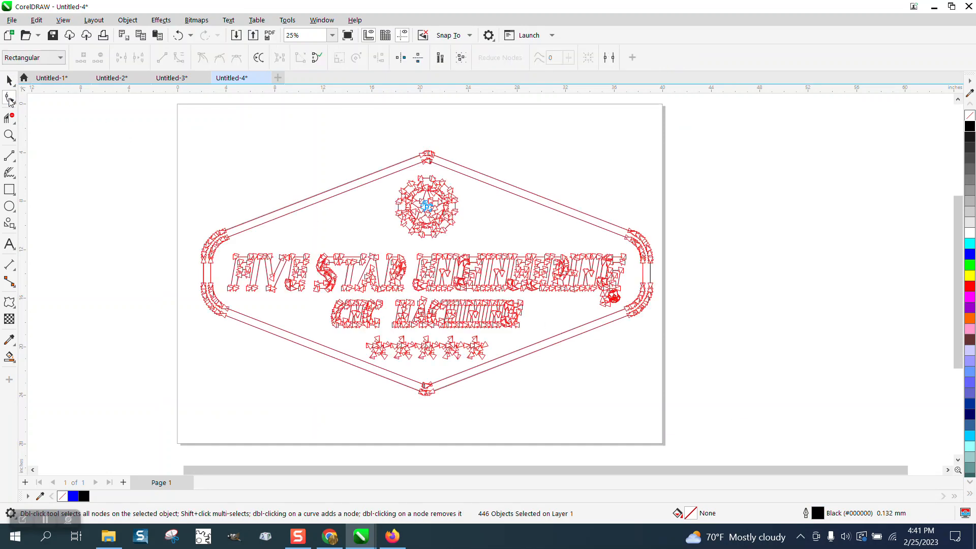
pyautogui.moveTo(476, 509)
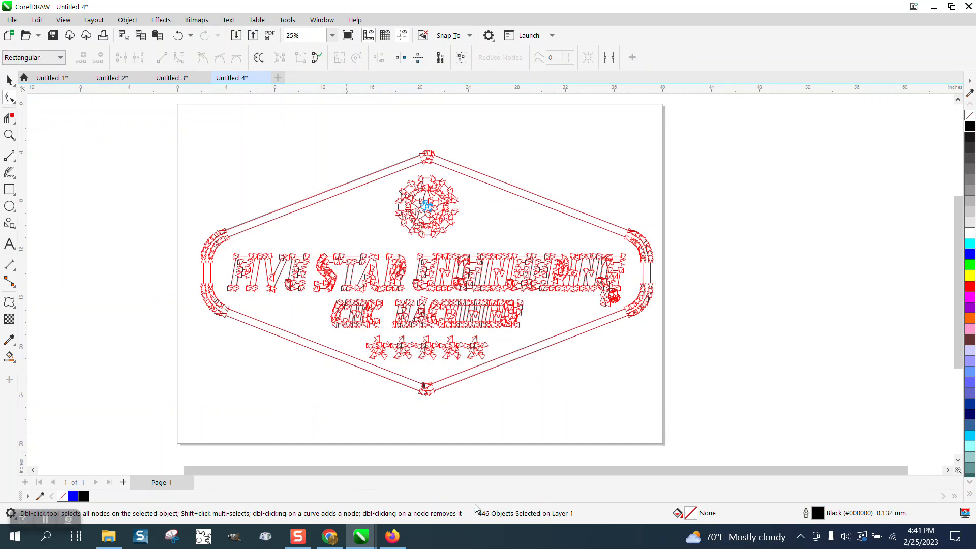
pyautogui.moveTo(259, 295)
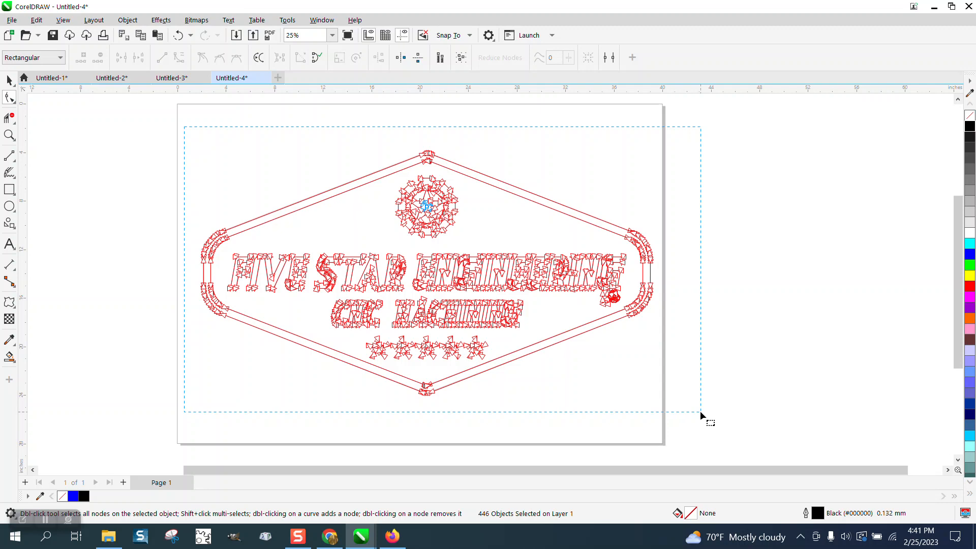
pyautogui.click(499, 57)
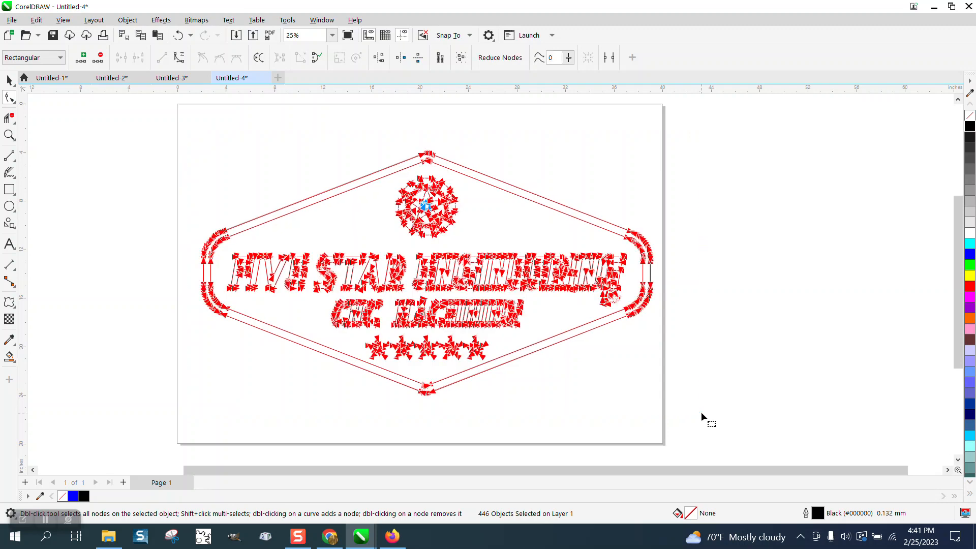
pyautogui.moveTo(489, 258)
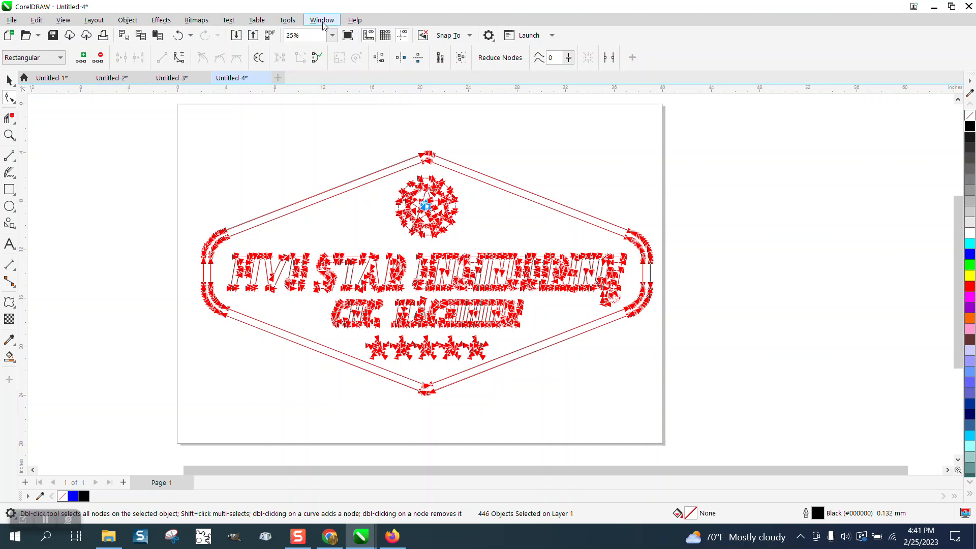
# Bring up the Join Curves docker from the Window dockers list
pyautogui.click(322, 19)
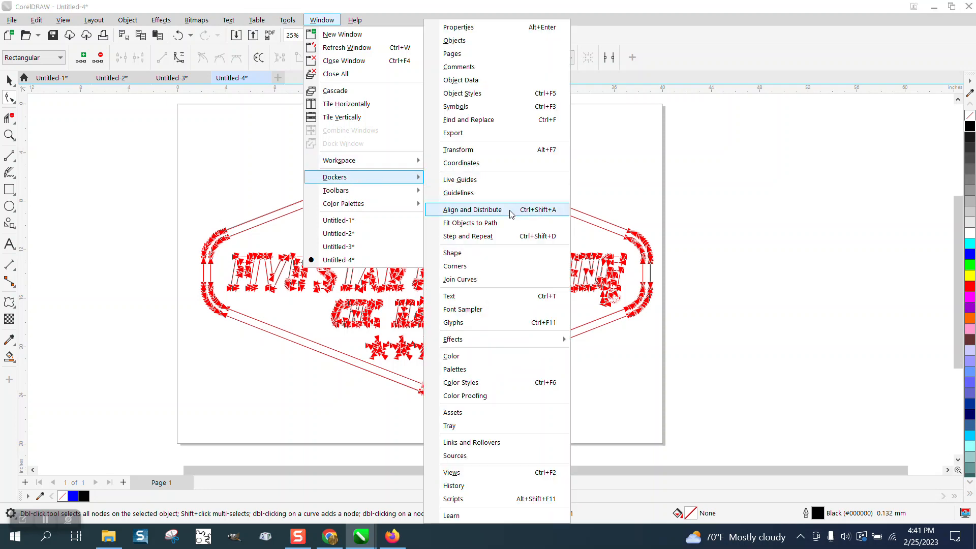
pyautogui.moveTo(466, 278)
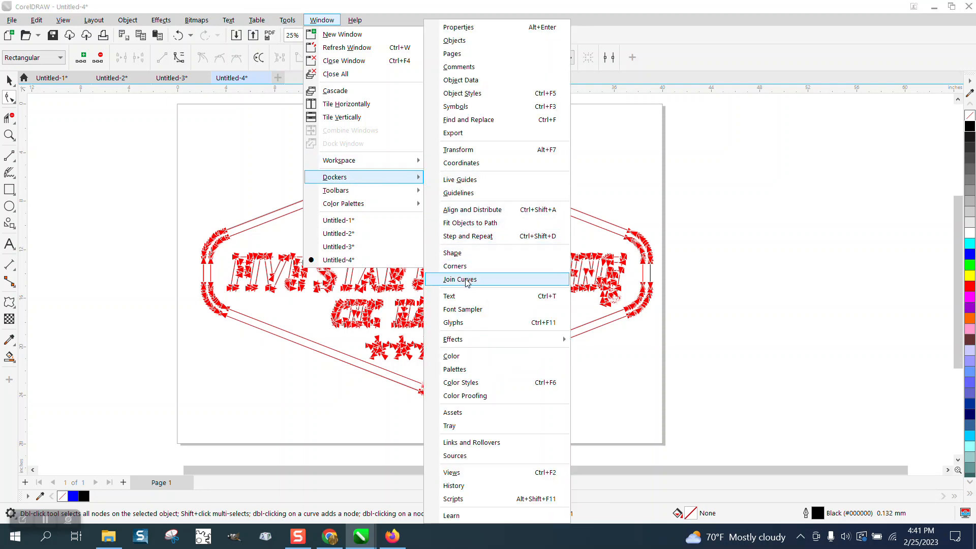
pyautogui.click(460, 279)
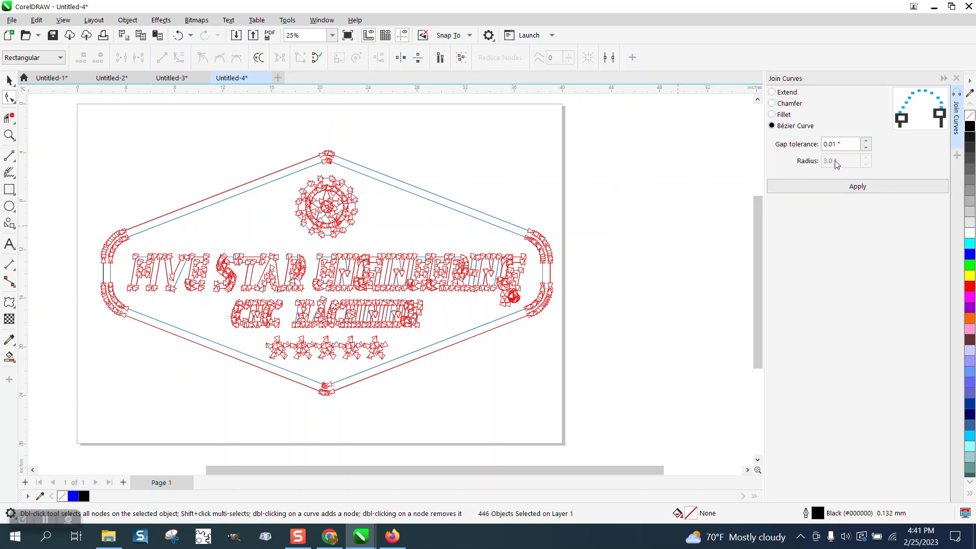
pyautogui.moveTo(859, 186)
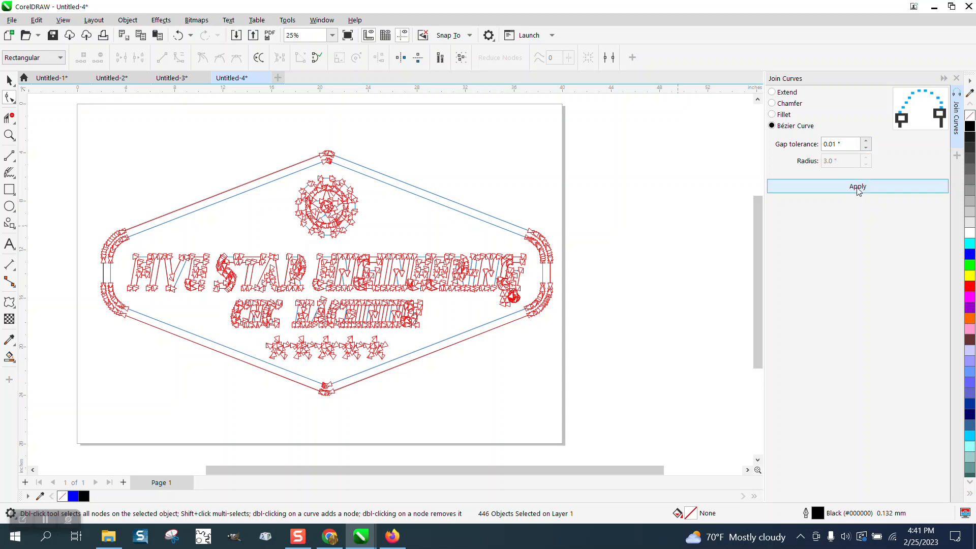
# Apply Join Curves repeatedly until the 446 broken pieces merge into 50 objects
pyautogui.click(858, 186)
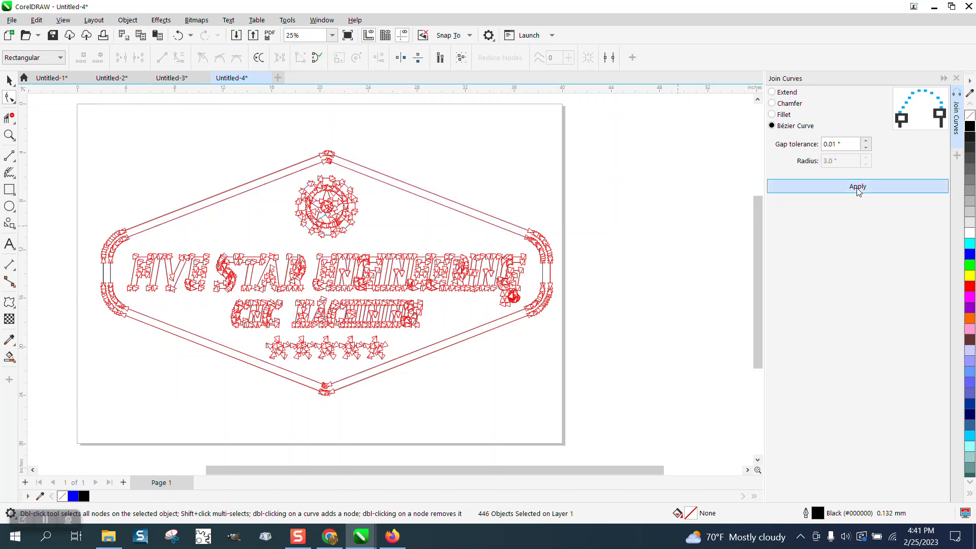
pyautogui.click(857, 186)
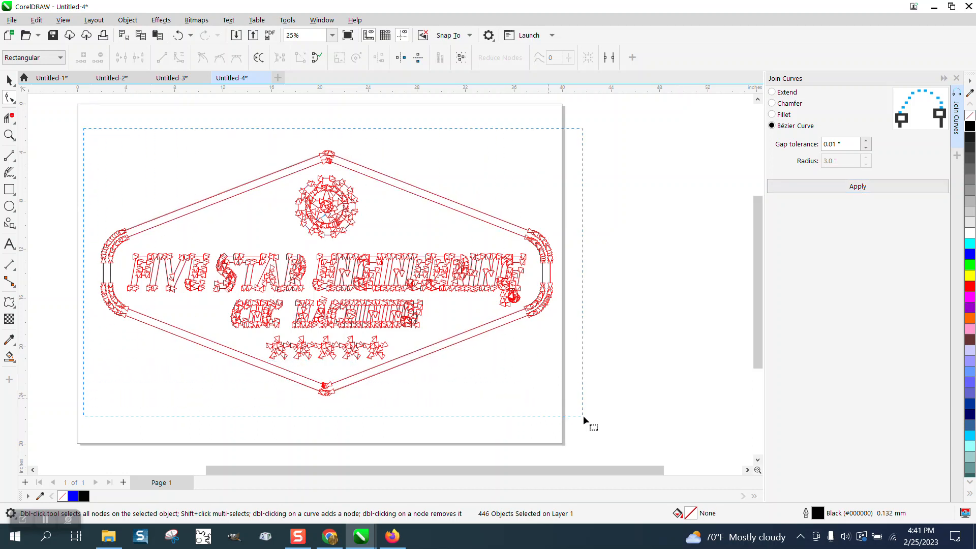
pyautogui.click(857, 186)
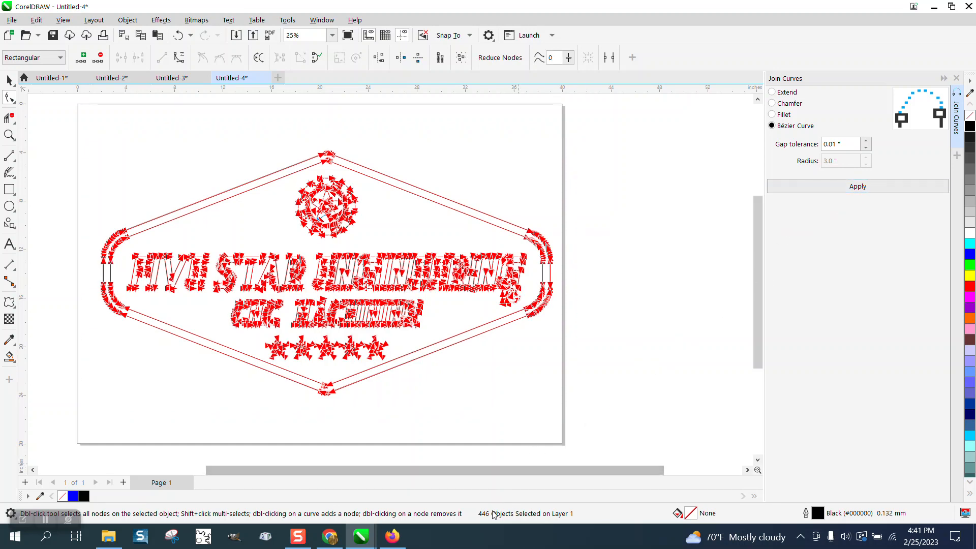
pyautogui.click(857, 186)
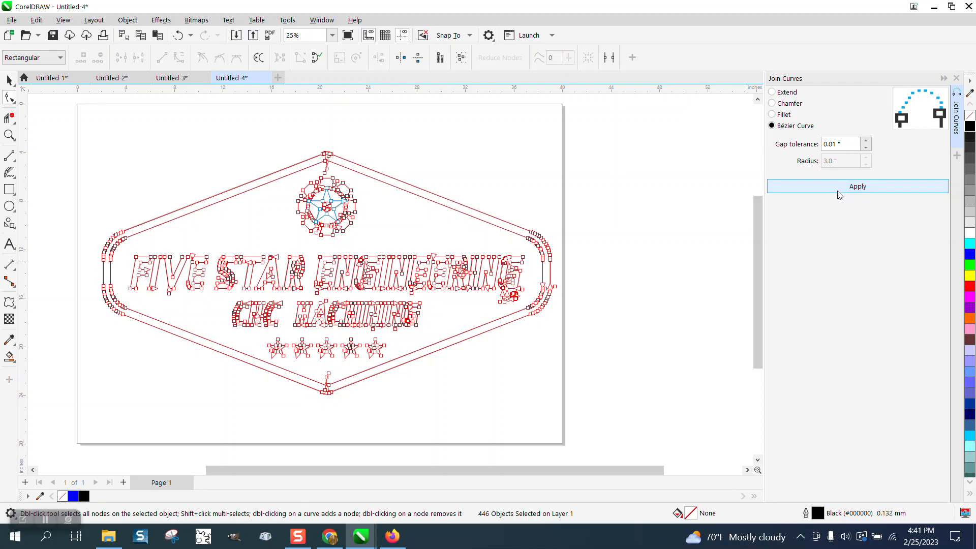
pyautogui.click(857, 186)
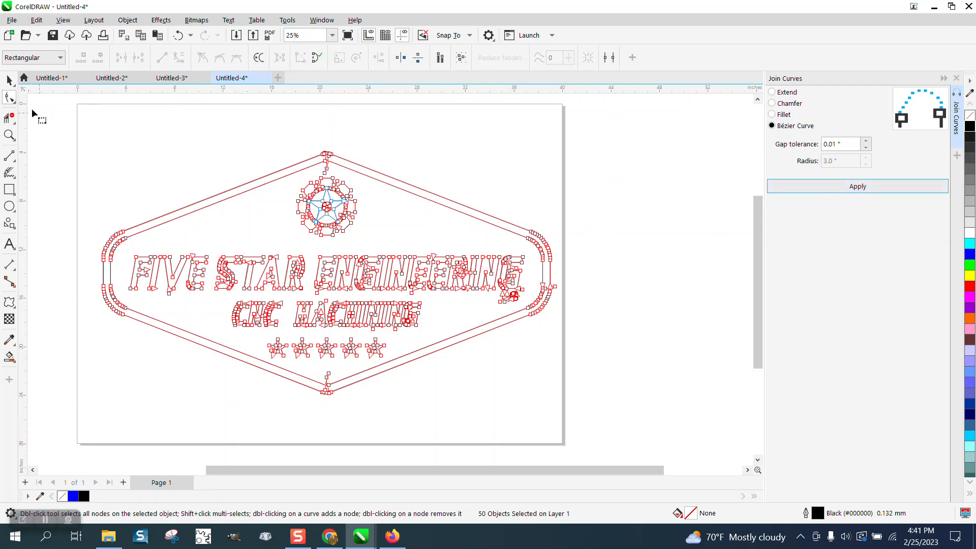
pyautogui.click(9, 136)
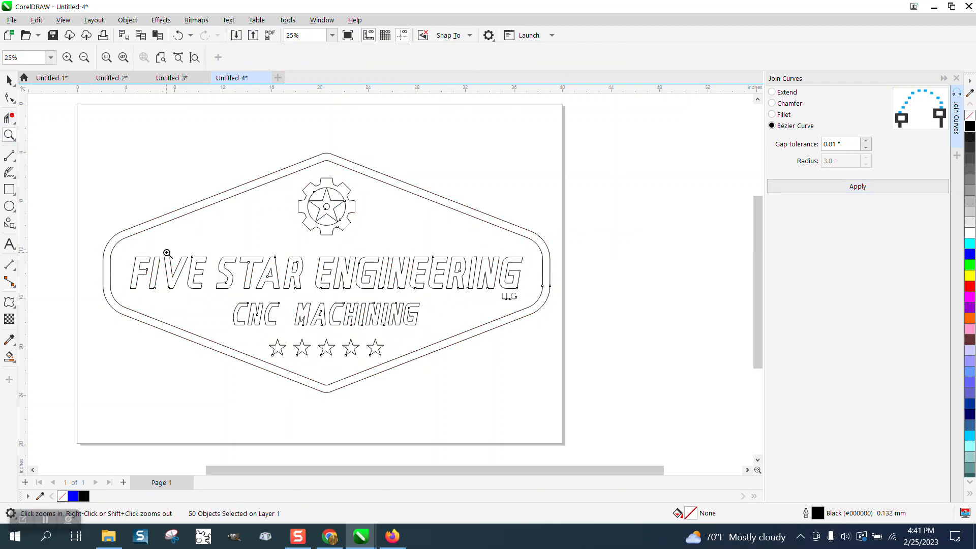
pyautogui.moveTo(499, 286)
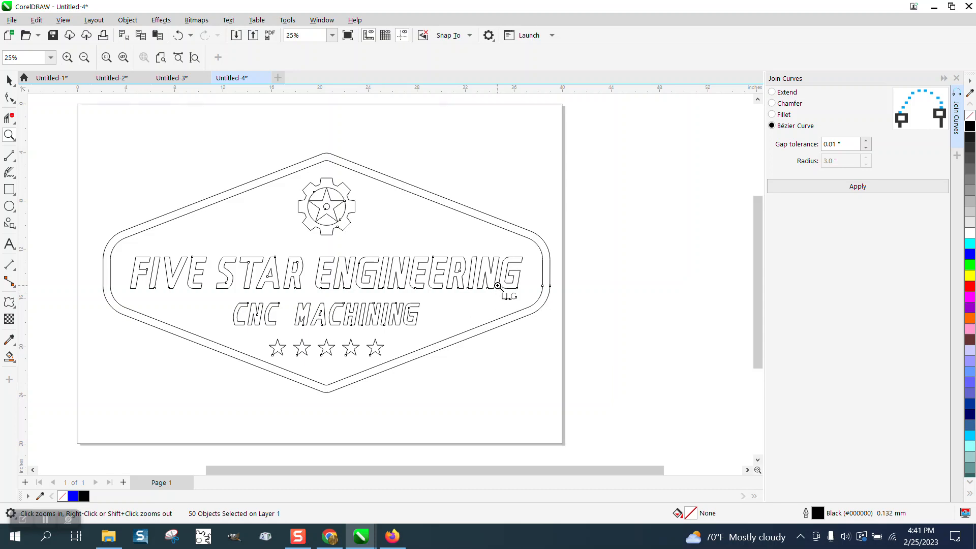
pyautogui.moveTo(340, 211)
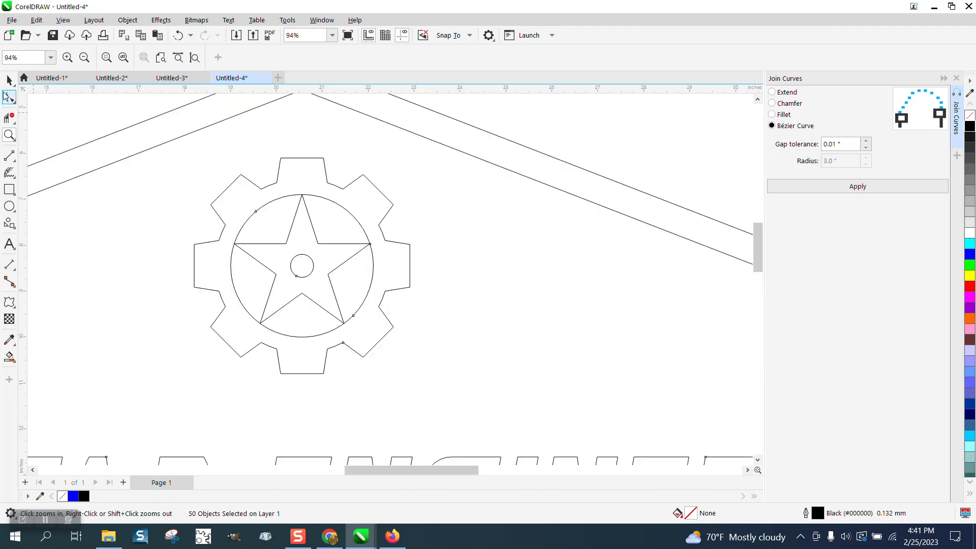
pyautogui.click(9, 99)
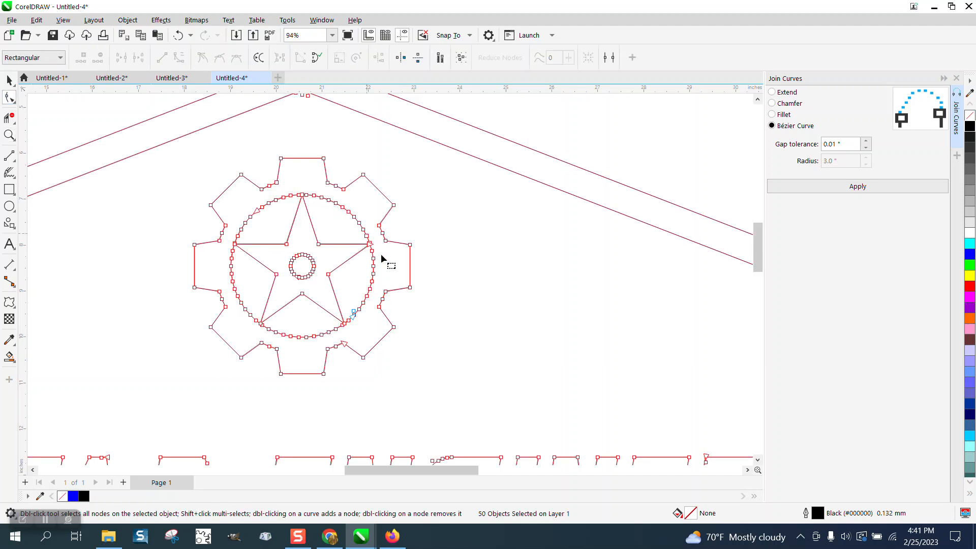
pyautogui.click(10, 135)
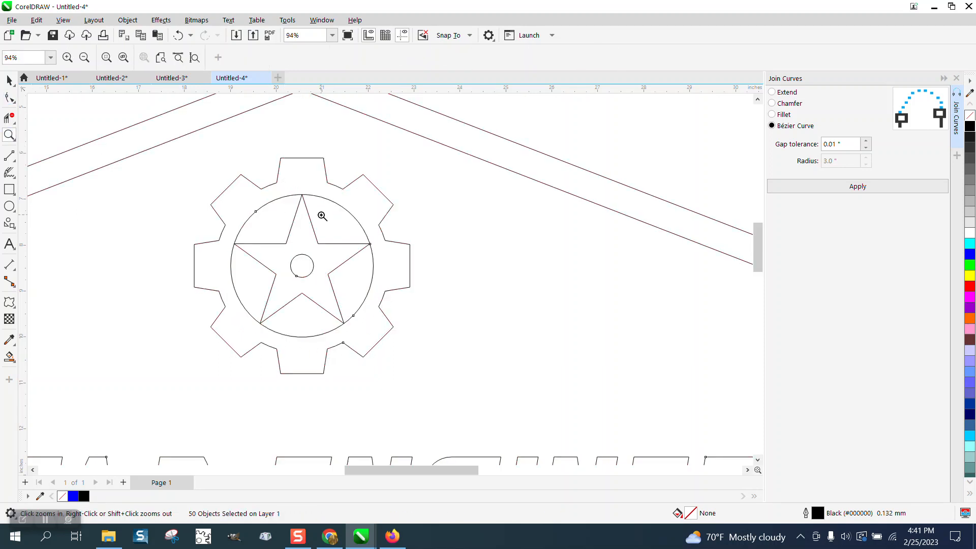
pyautogui.click(322, 216)
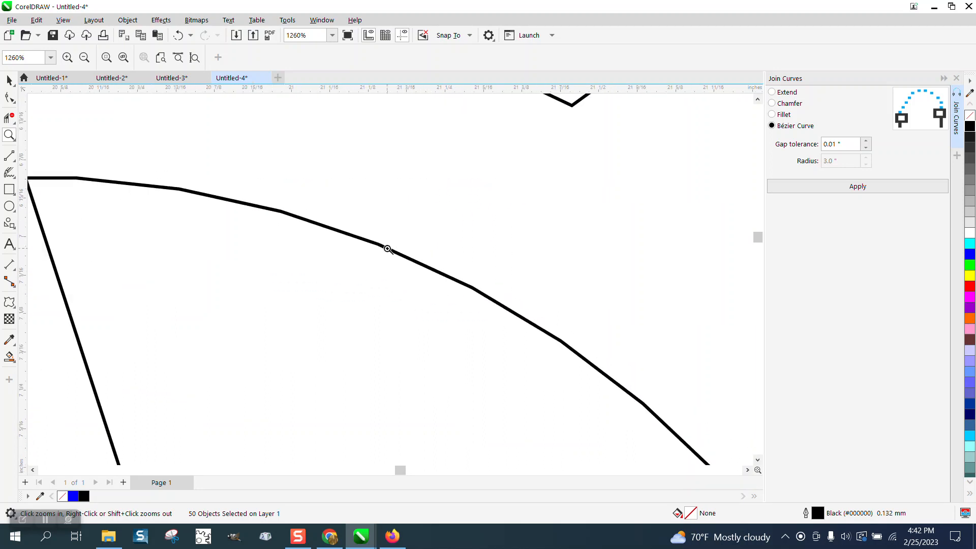
pyautogui.click(83, 57)
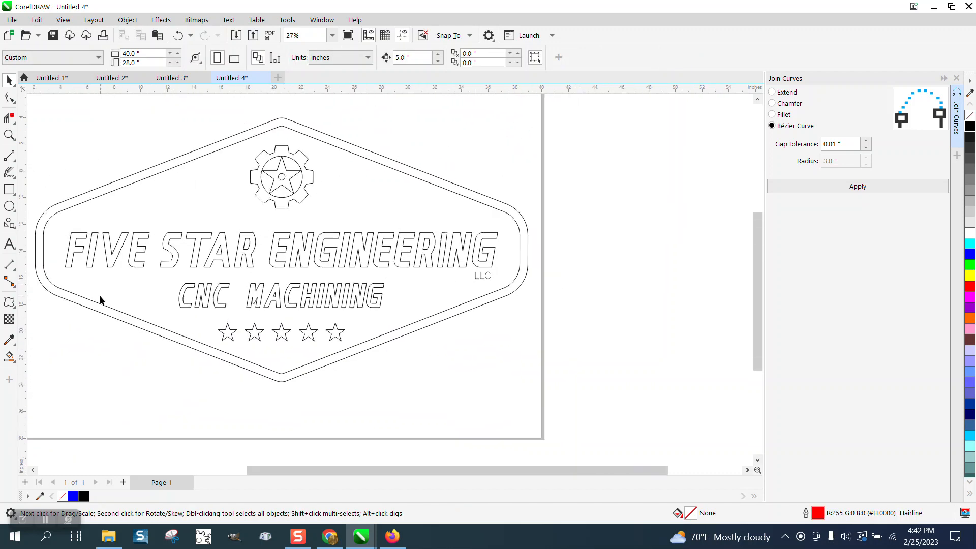
# Smart-fill the S of STAR solid blue with no outline
pyautogui.click(10, 135)
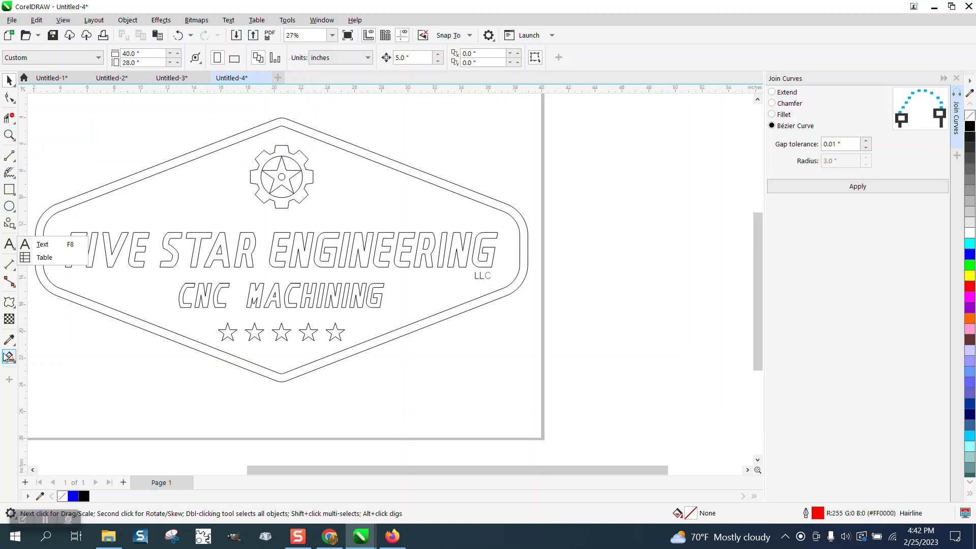
pyautogui.click(9, 357)
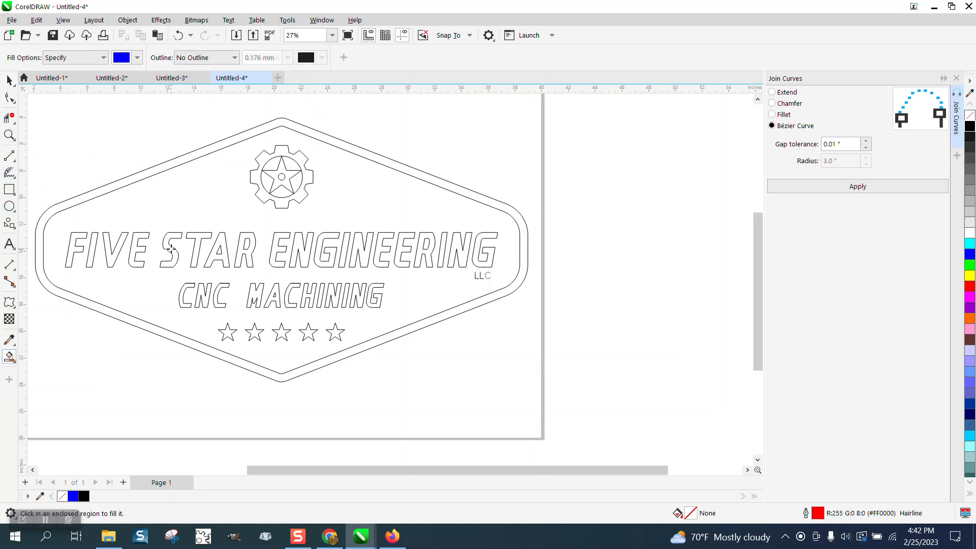
pyautogui.click(171, 249)
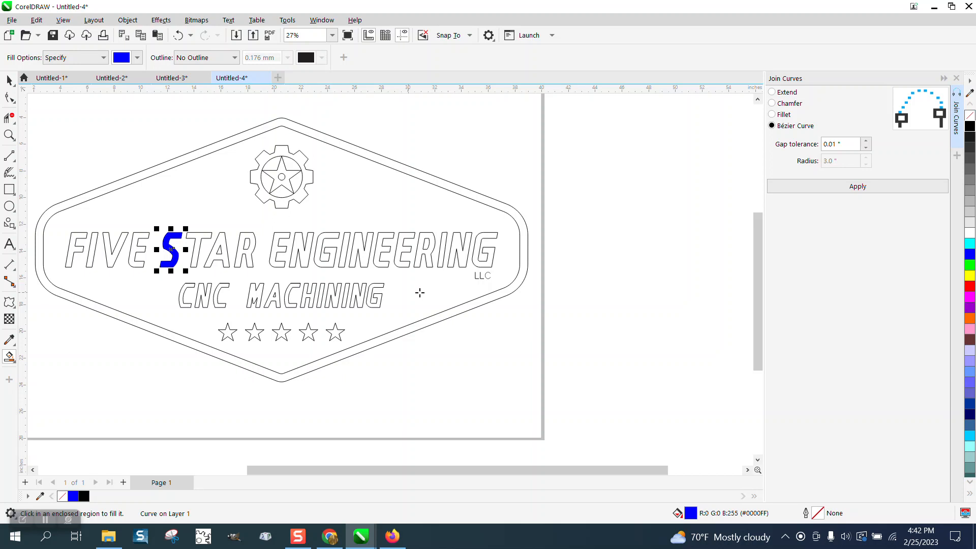